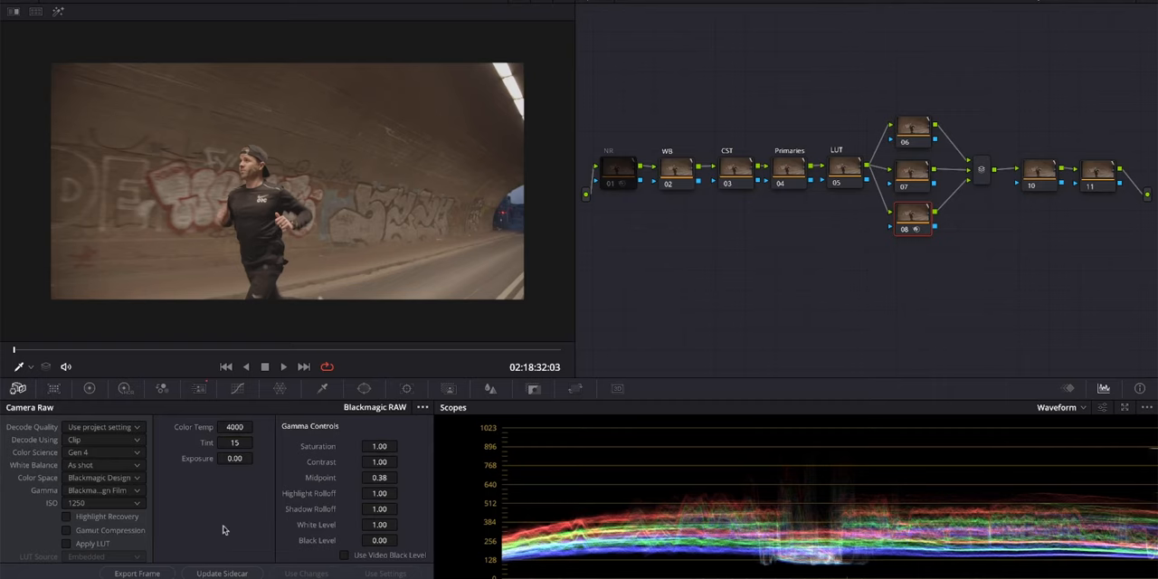
Select the clip's RAW node, give it a custom 4000 K white balance with zero tint and enable Highlight Recovery.
{"action": "left_click", "coordinate": [675, 170]}
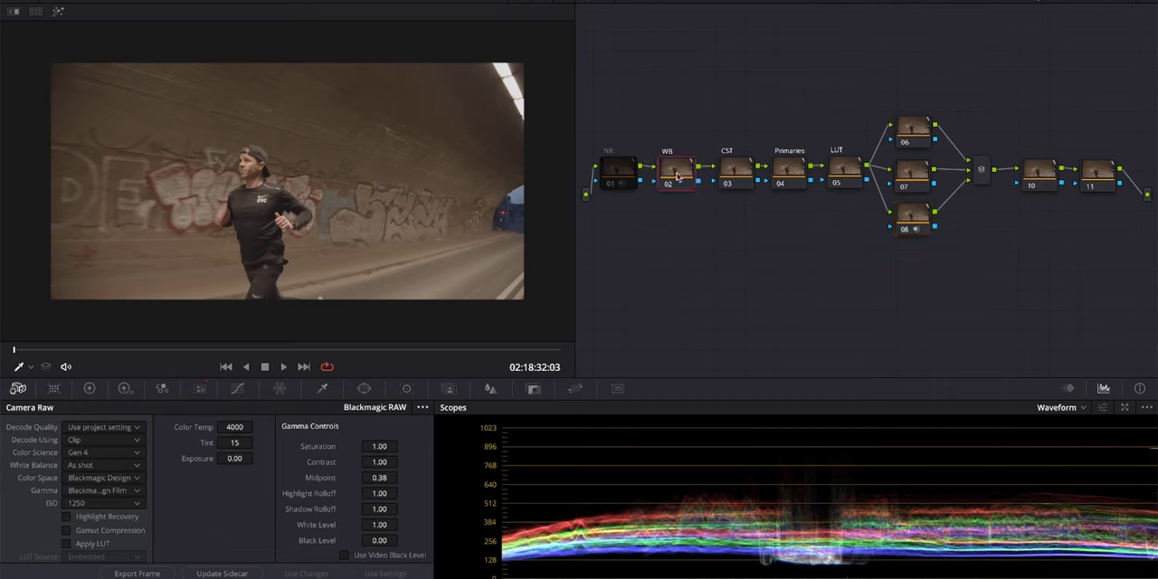
{"action": "left_click", "coordinate": [676, 168]}
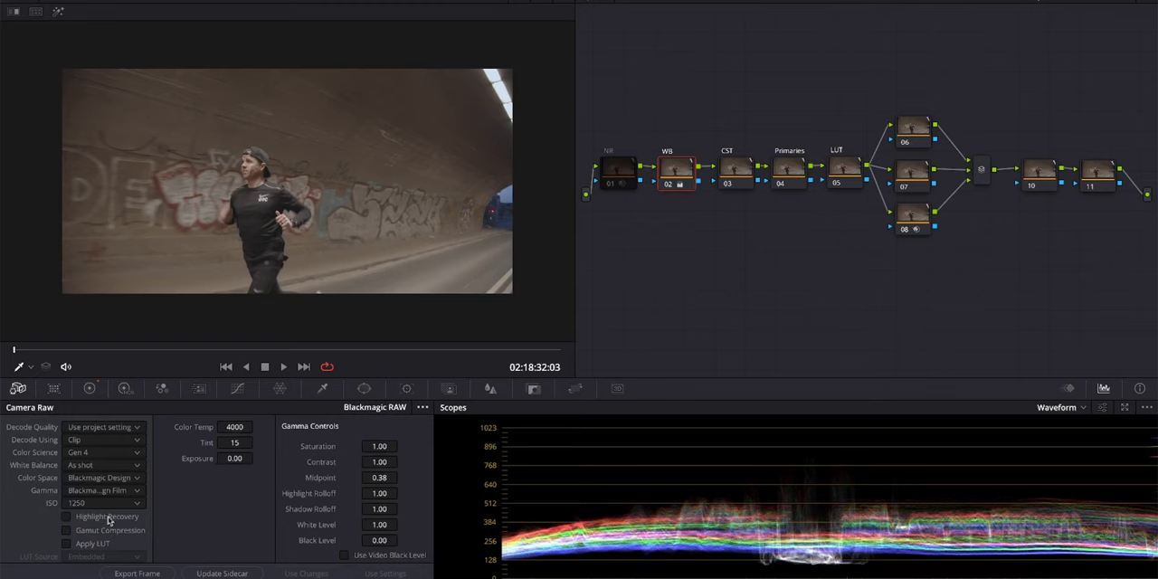
{"action": "left_click", "coordinate": [69, 515]}
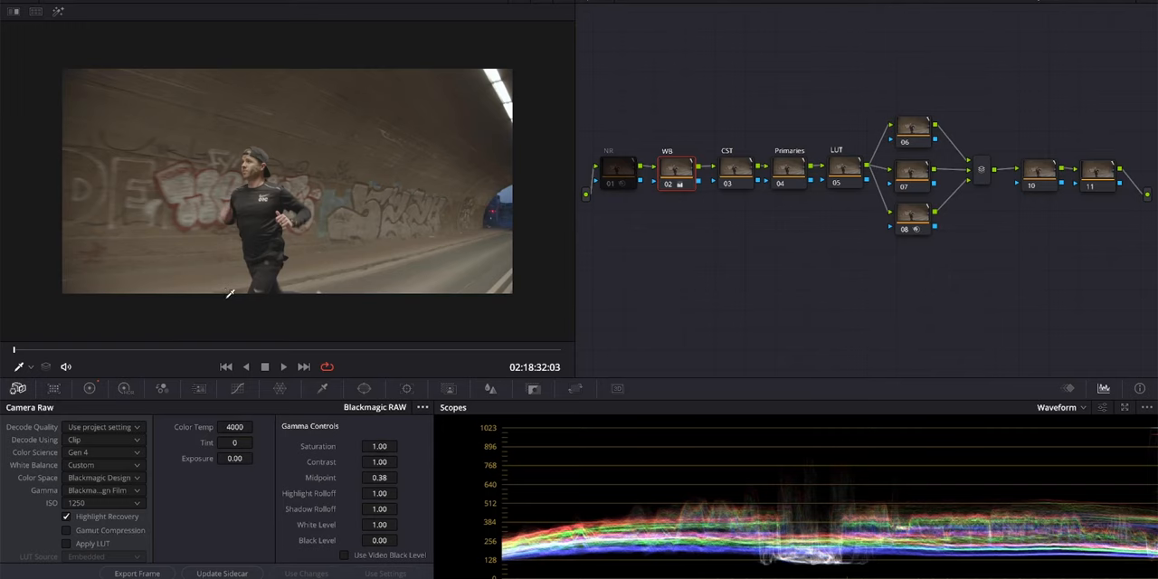
{"action": "mouse_move", "coordinate": [733, 257]}
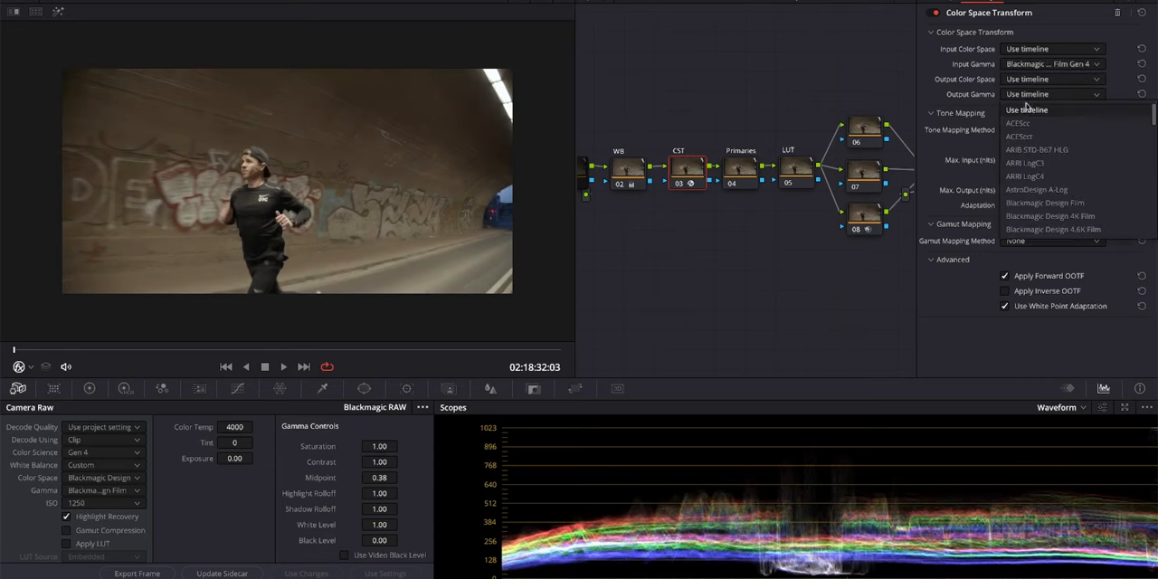
Set the Color Space Transform node's output gamma to Cineon Film Log.
{"action": "scroll", "scroll_direction": "down", "scroll_amount": 3}
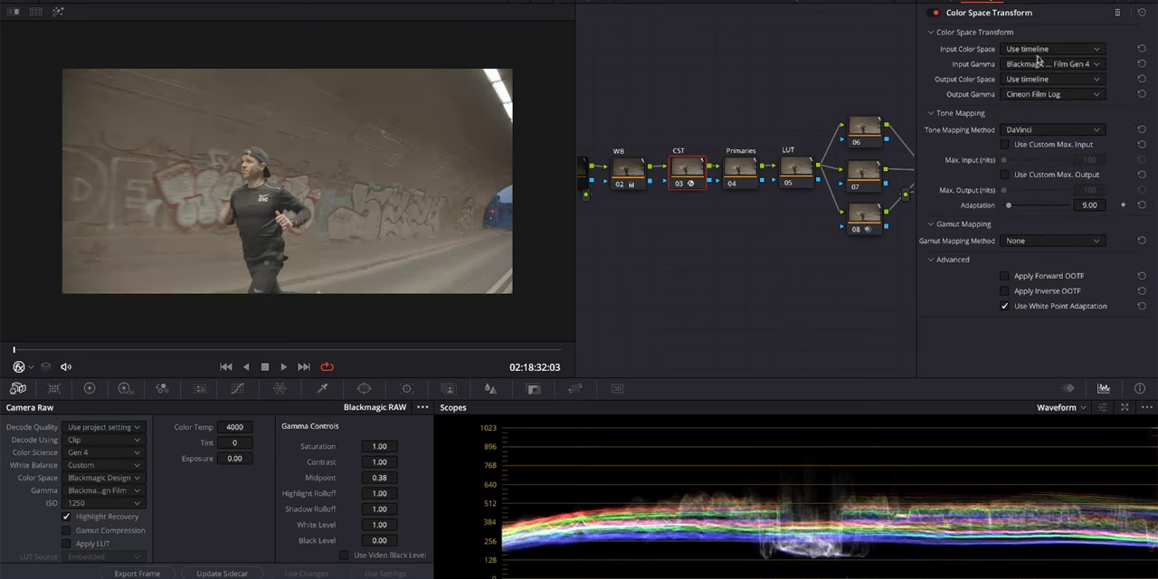
Apply the Film Looks Rec709 Kodak 2383 D65 LUT to the LUT node.
{"action": "right_click", "coordinate": [835, 172]}
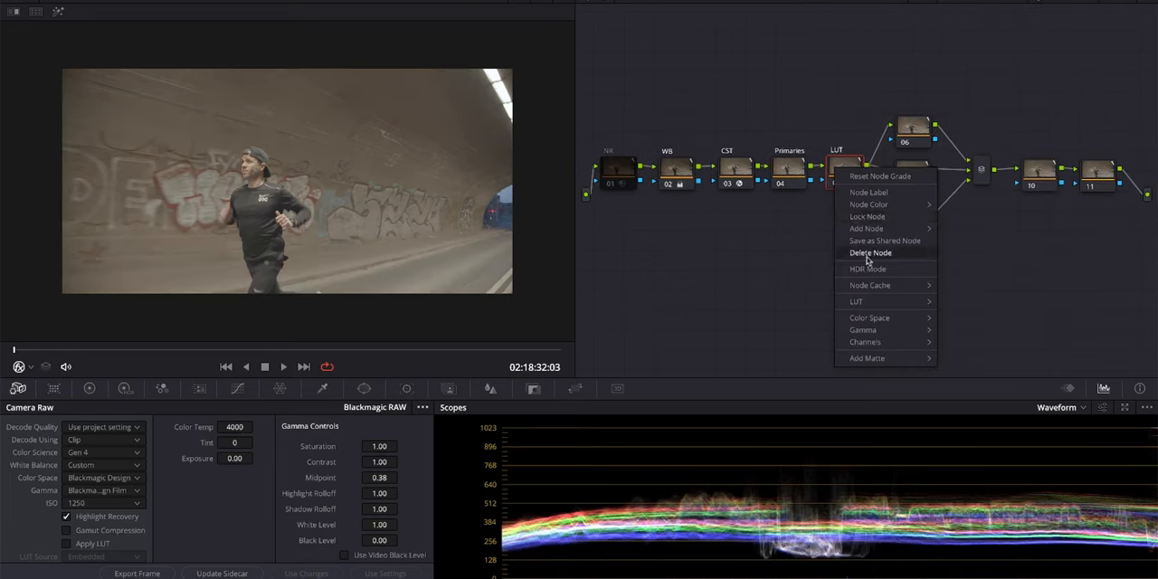
{"action": "left_click", "coordinate": [830, 301]}
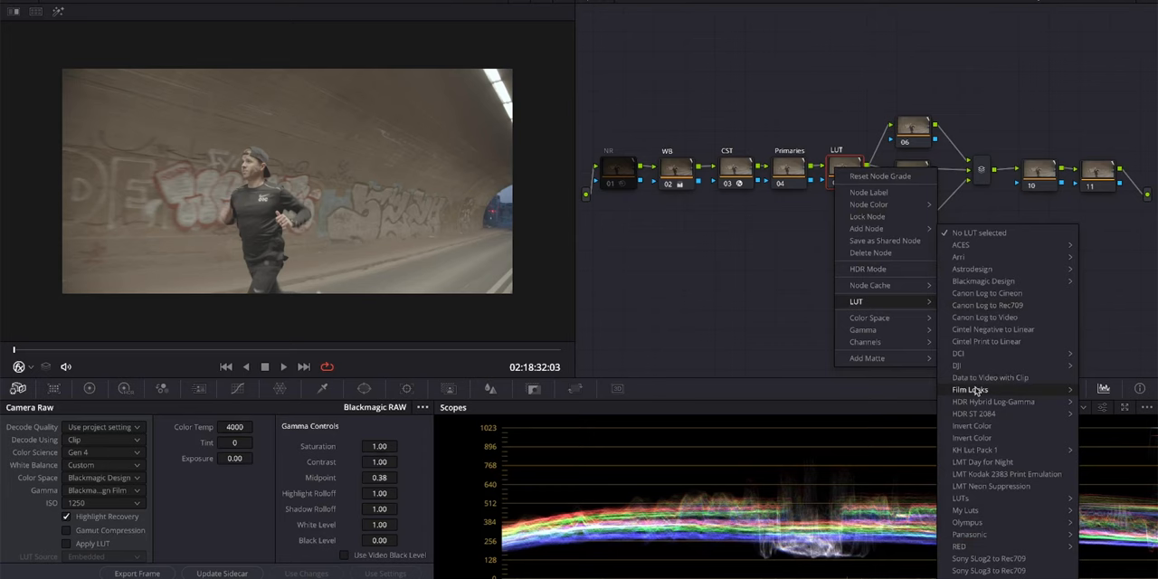
{"action": "mouse_move", "coordinate": [969, 365]}
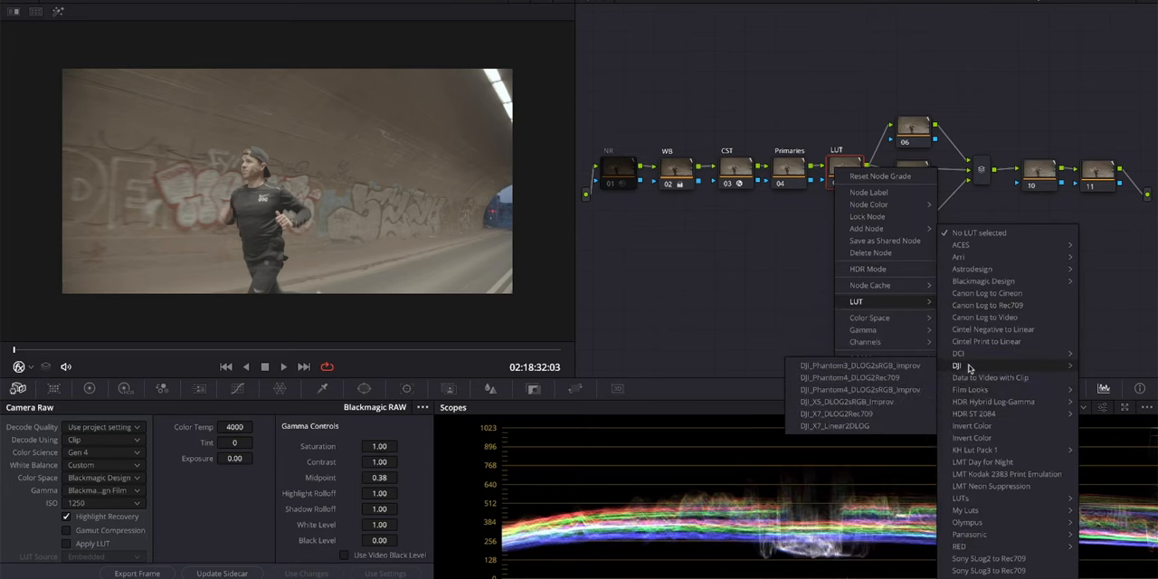
{"action": "mouse_move", "coordinate": [969, 389]}
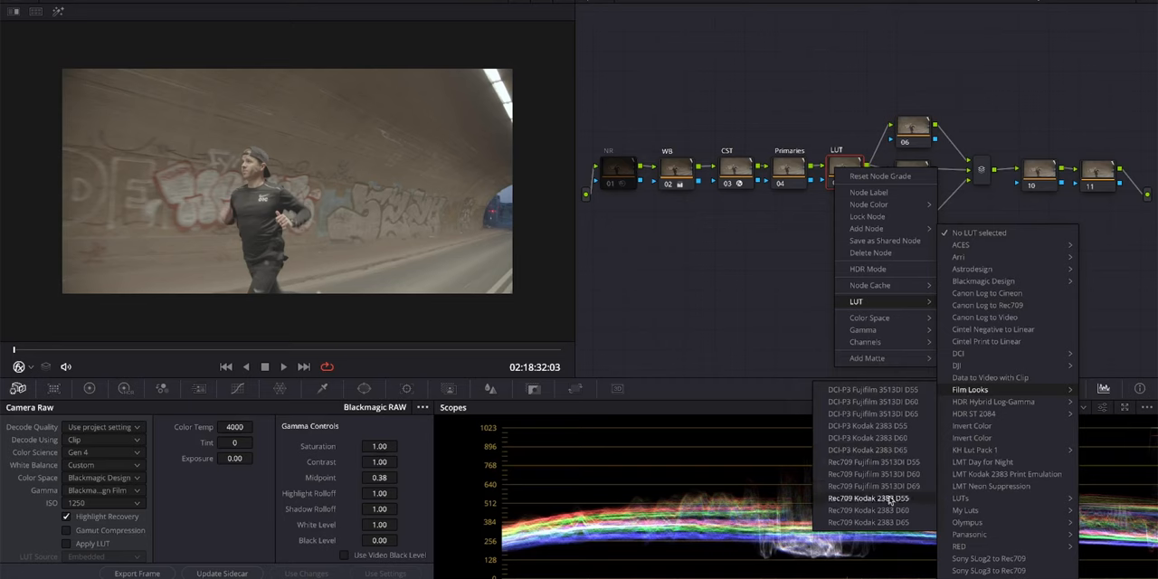
{"action": "left_click", "coordinate": [863, 498]}
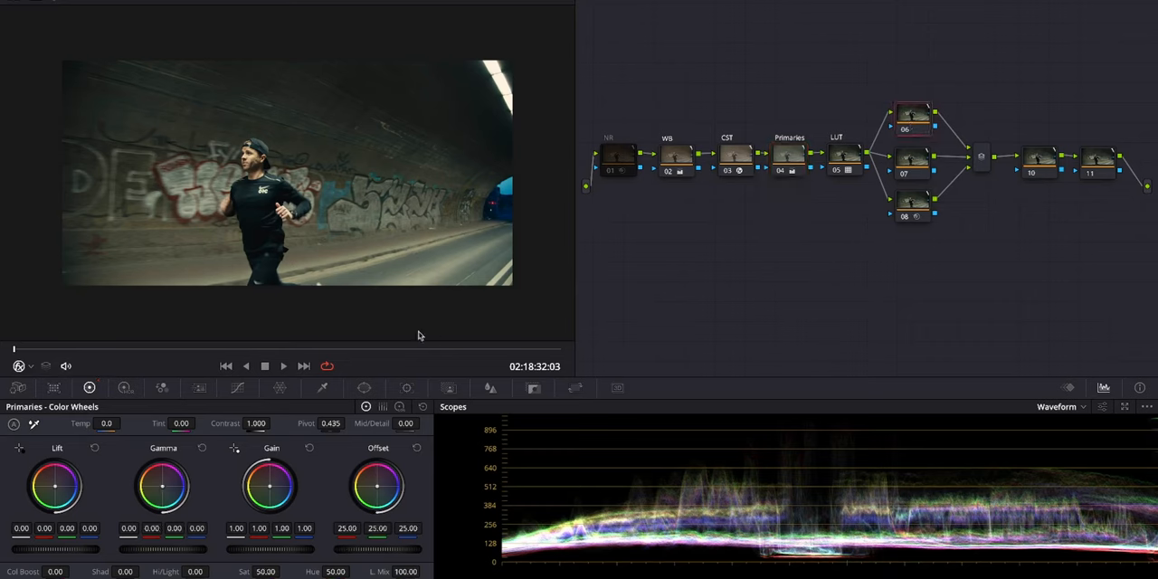
Bring up the Color Warper hue–saturation grid for the top parallel node.
{"action": "left_click", "coordinate": [278, 387]}
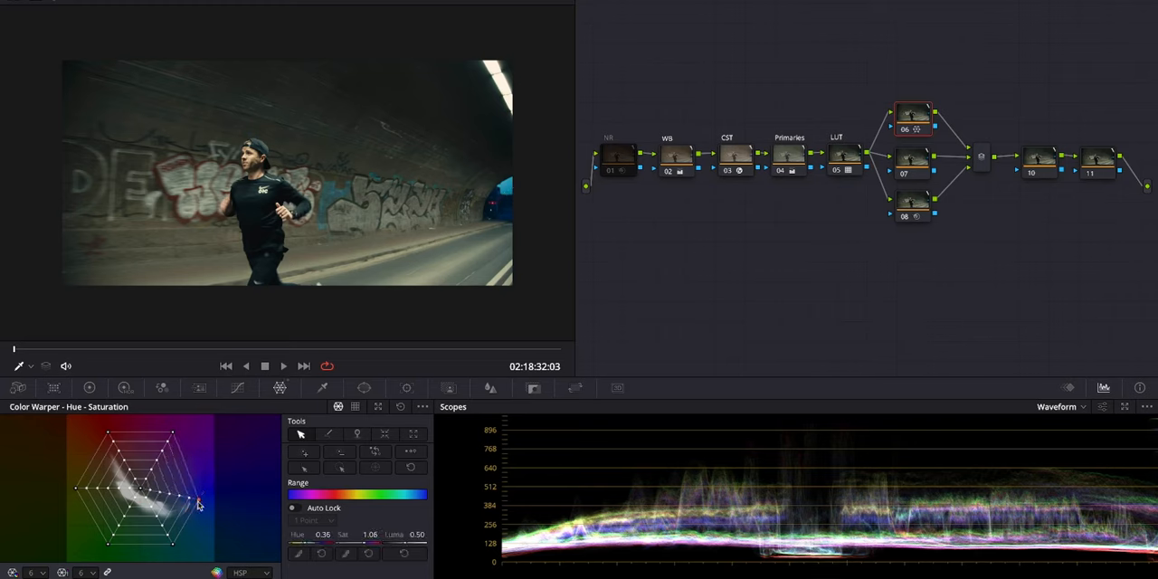
Refine the hue–saturation warp grid points, then move on to the middle parallel node 07.
{"action": "left_click_drag", "start_coordinate": [197, 504], "coordinate": [154, 521]}
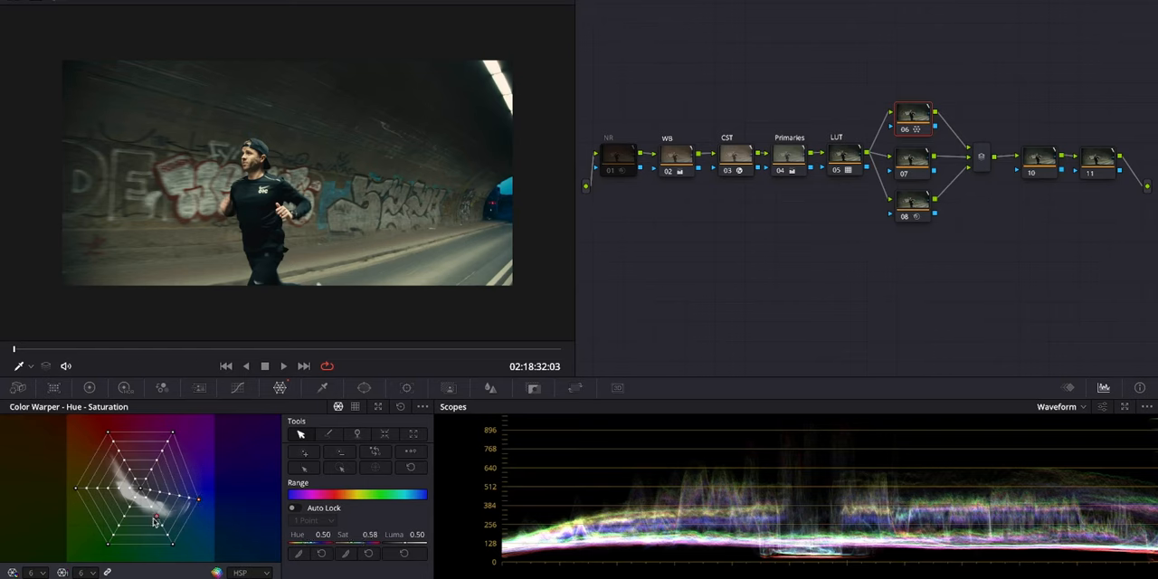
{"action": "left_click_drag", "start_coordinate": [154, 521], "coordinate": [197, 505]}
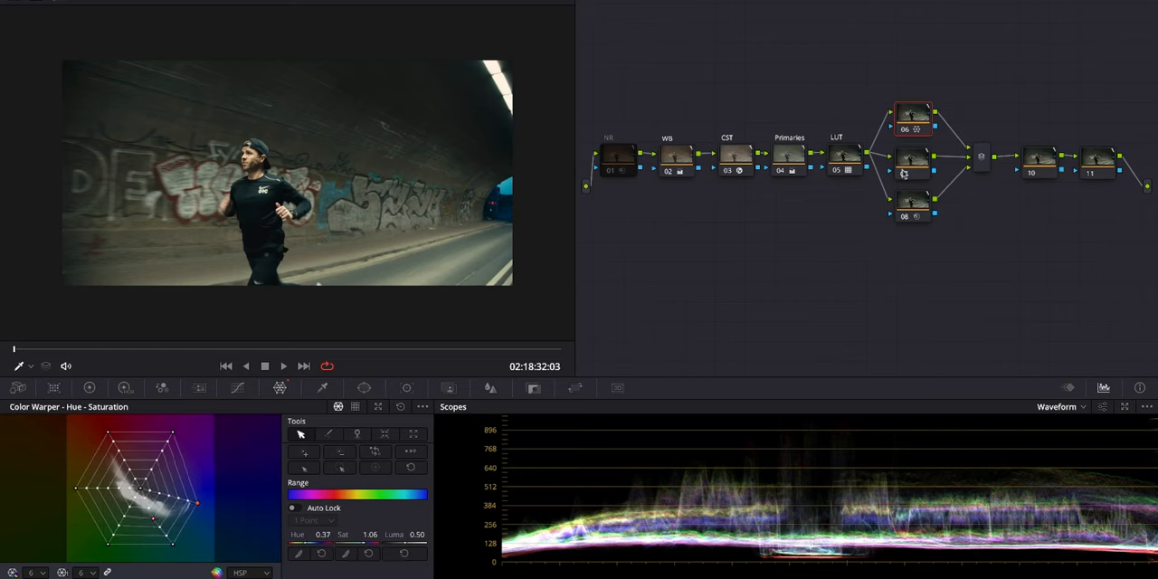
{"action": "left_click", "coordinate": [913, 161]}
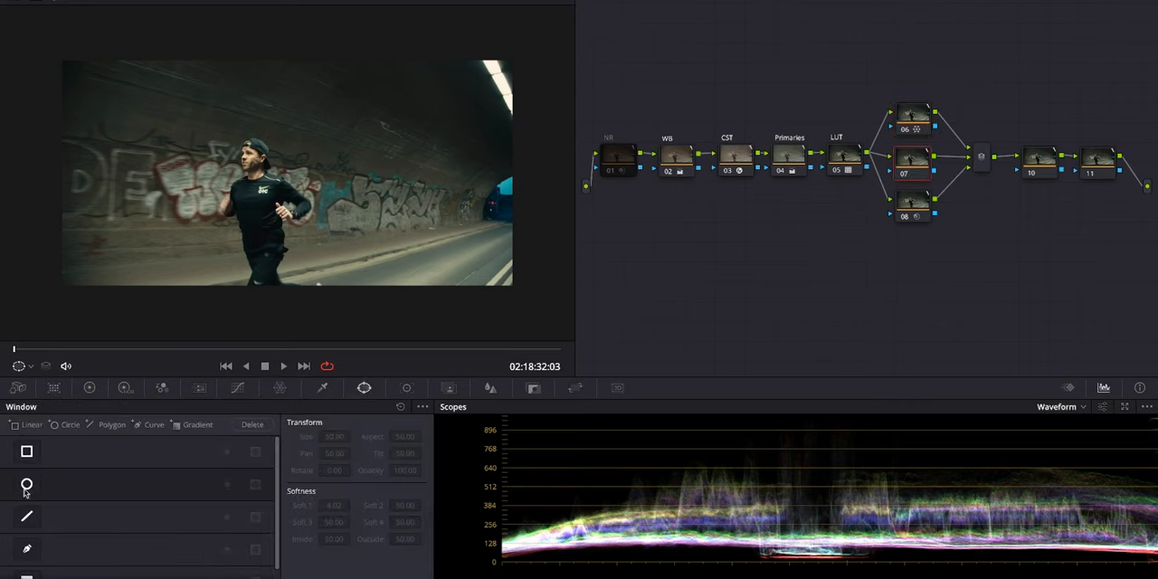
Add a circular window over the runner with a softened outer edge on the middle node.
{"action": "left_click", "coordinate": [27, 481]}
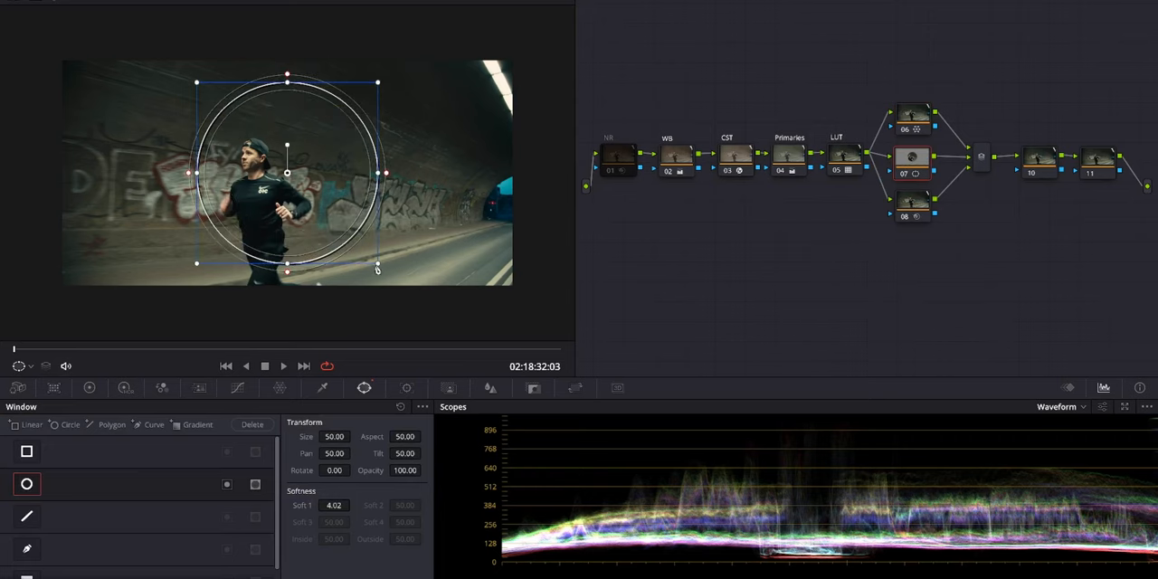
{"action": "left_click_drag", "start_coordinate": [376, 268], "coordinate": [363, 271]}
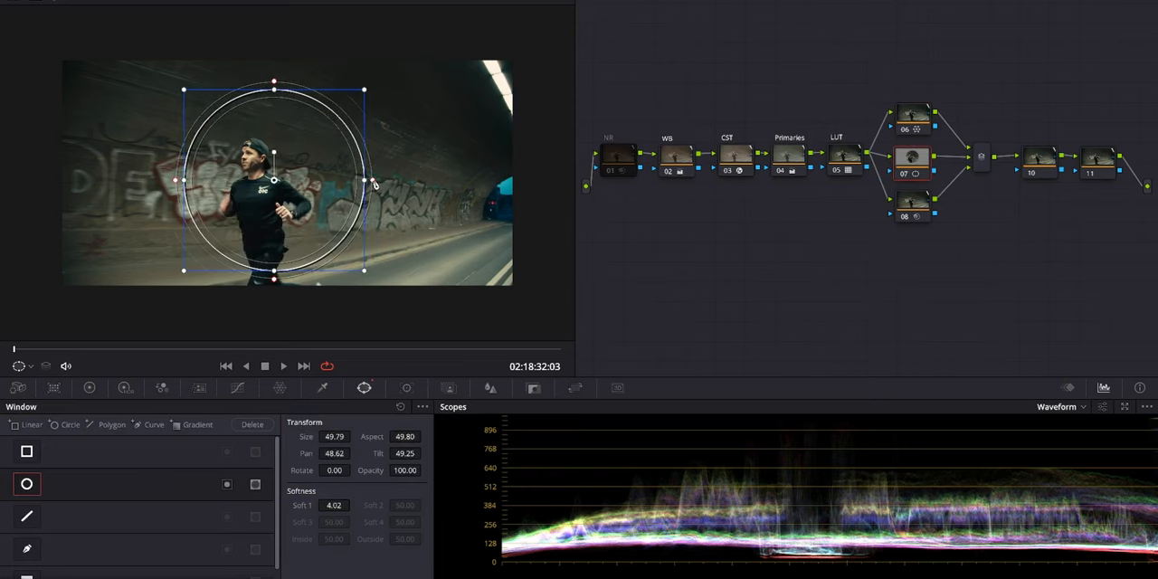
{"action": "left_click_drag", "start_coordinate": [405, 181], "coordinate": [425, 181]}
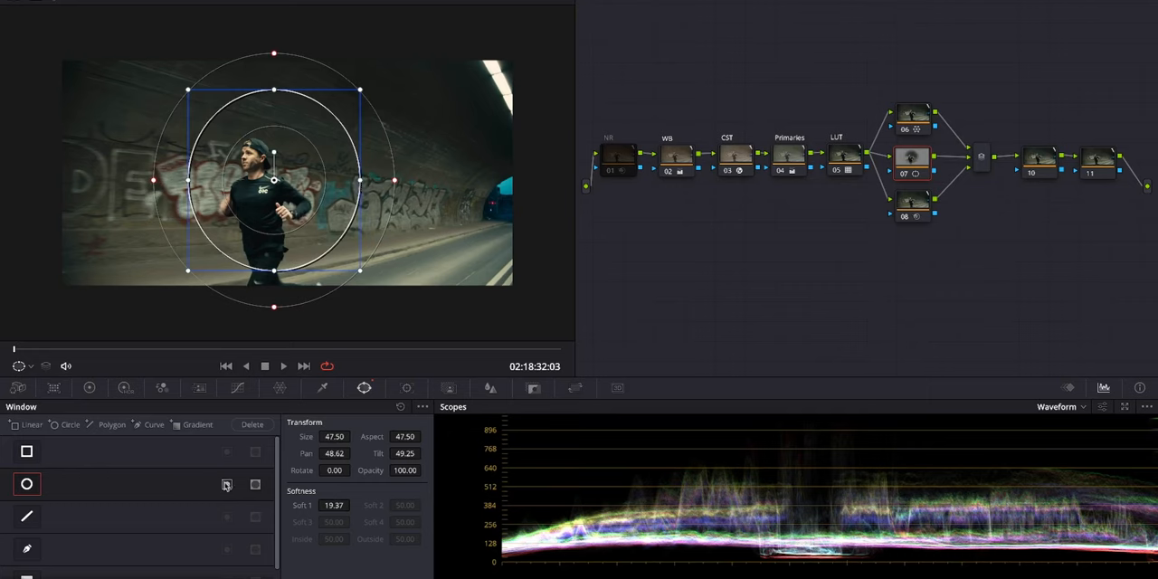
{"action": "left_click", "coordinate": [239, 387]}
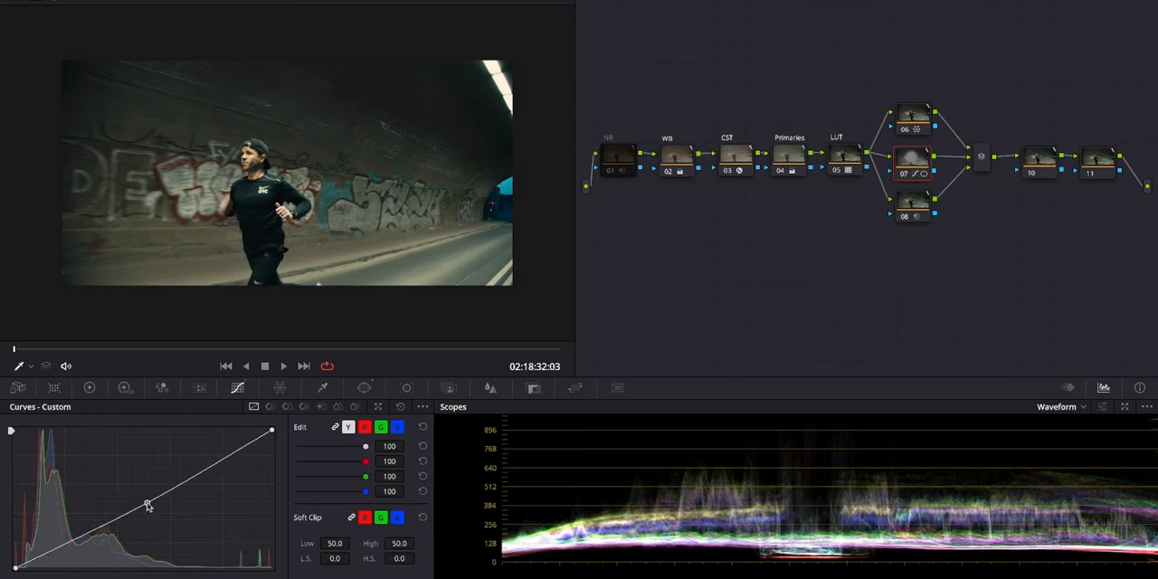
Bend the custom curve and slightly reshape its shadow end inside the window.
{"action": "left_click_drag", "start_coordinate": [147, 502], "coordinate": [220, 466]}
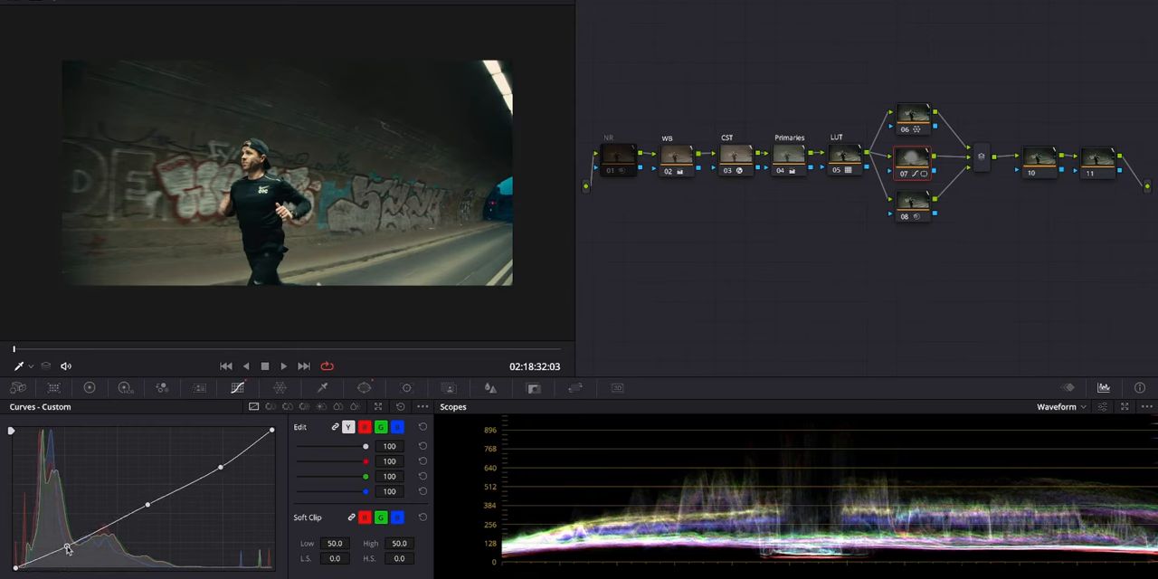
{"action": "left_click_drag", "start_coordinate": [68, 546], "coordinate": [54, 549]}
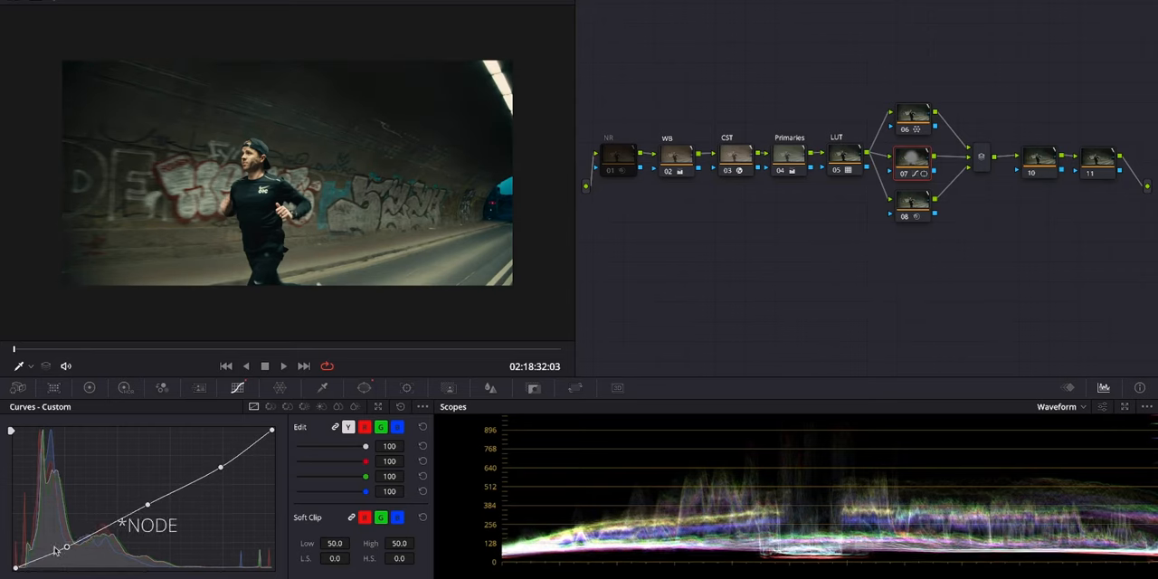
{"action": "right_click", "coordinate": [911, 202]}
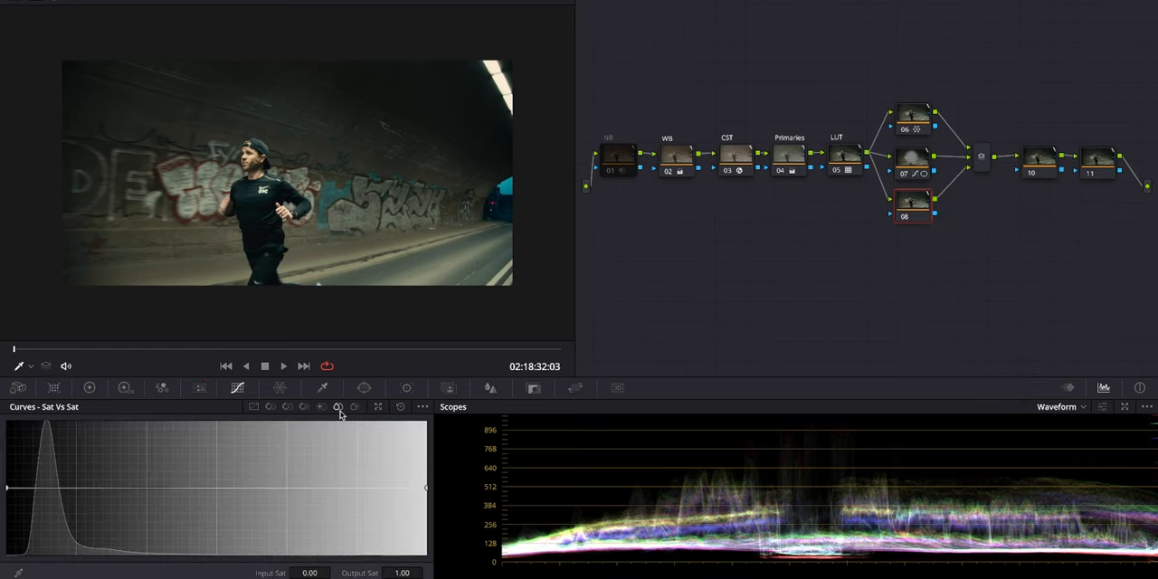
Pull the Sat vs Sat curve's left end down to about 0.32, muting the least-saturated colours.
{"action": "left_click_drag", "start_coordinate": [0, 488], "coordinate": [38, 488]}
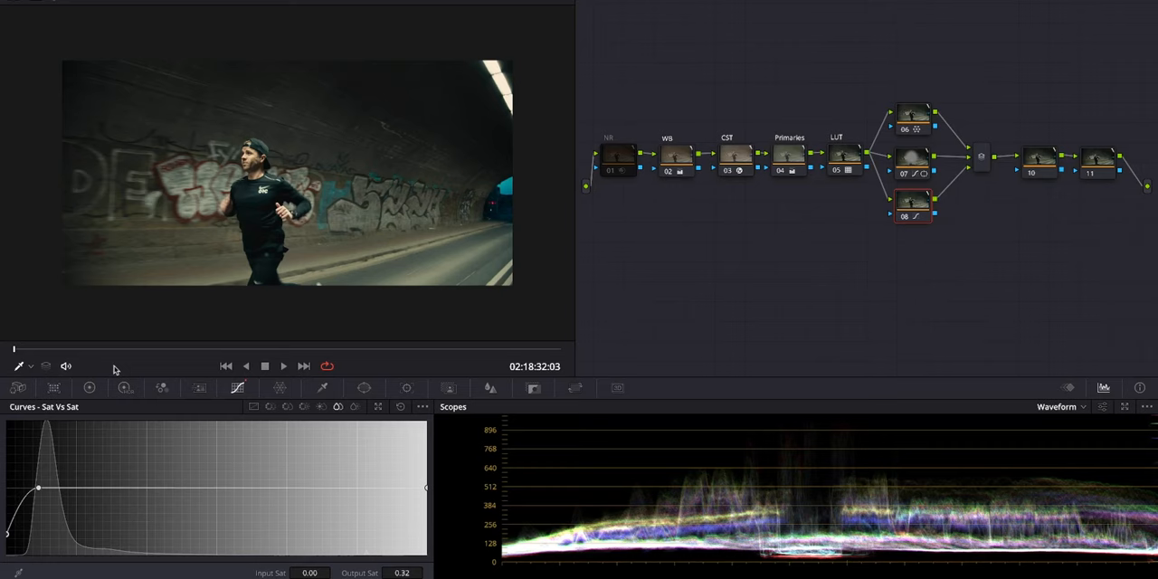
{"action": "mouse_move", "coordinate": [959, 232]}
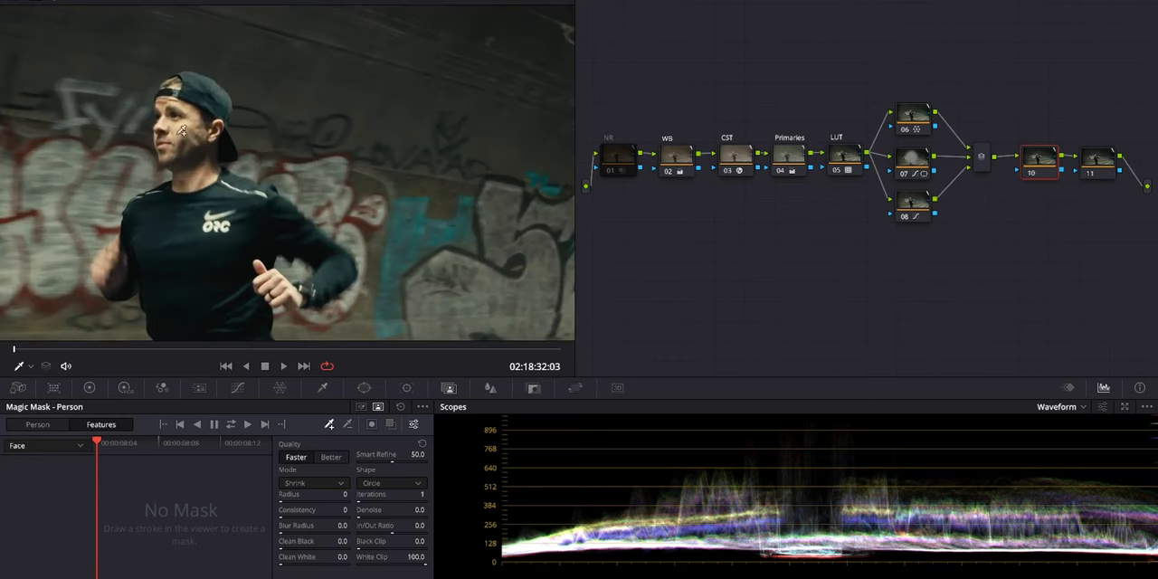
Mark the runner's face with a Magic Mask stroke and add a Torso (Exposed Skin) feature stroke.
{"action": "left_click", "coordinate": [179, 141]}
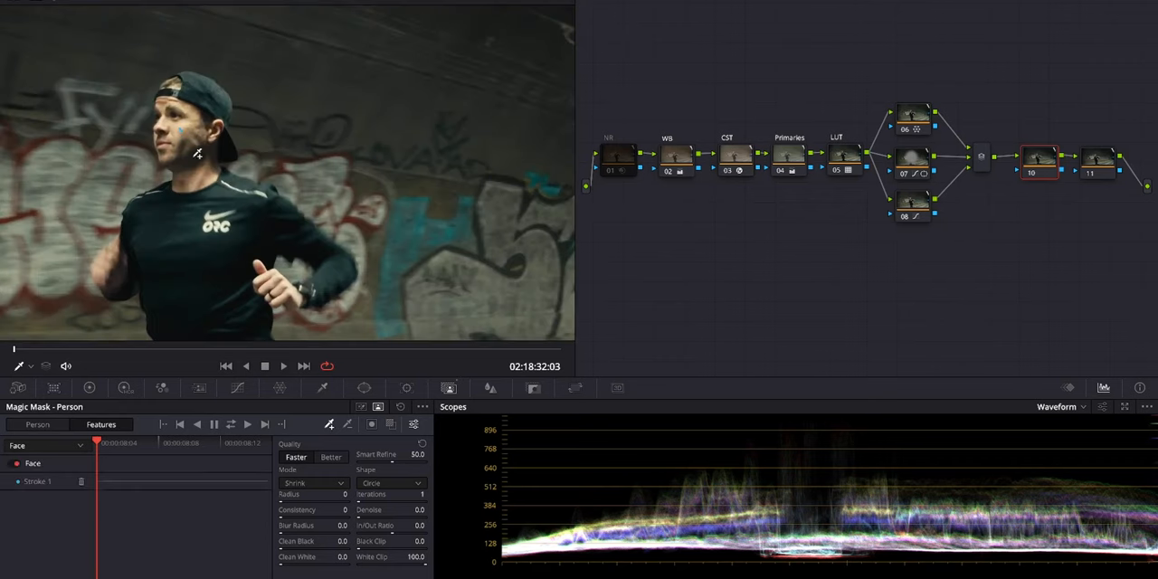
{"action": "left_click", "coordinate": [44, 445]}
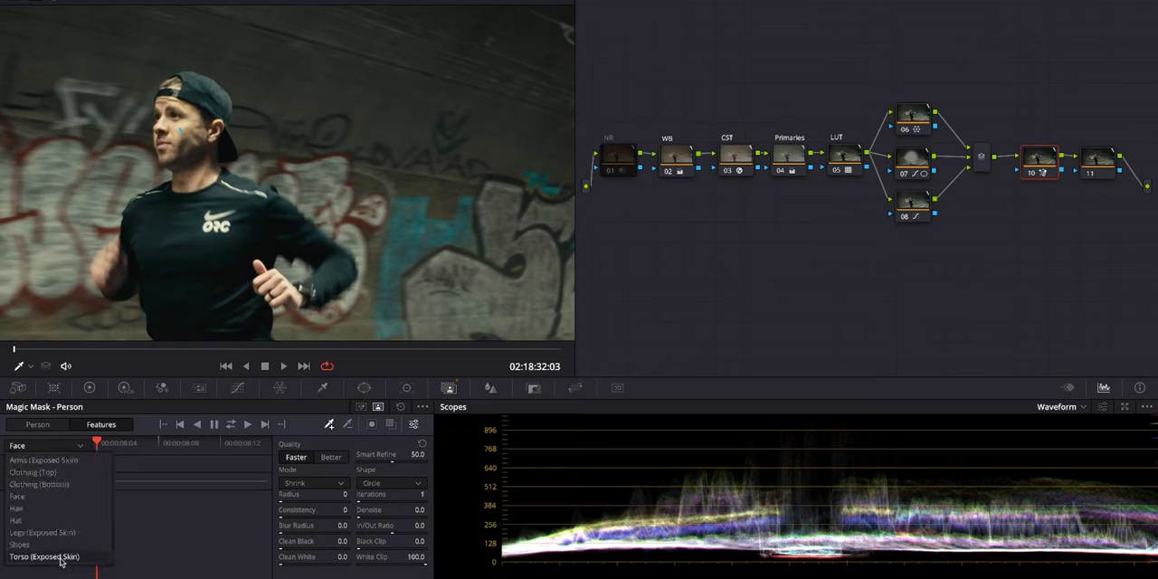
{"action": "left_click", "coordinate": [45, 557]}
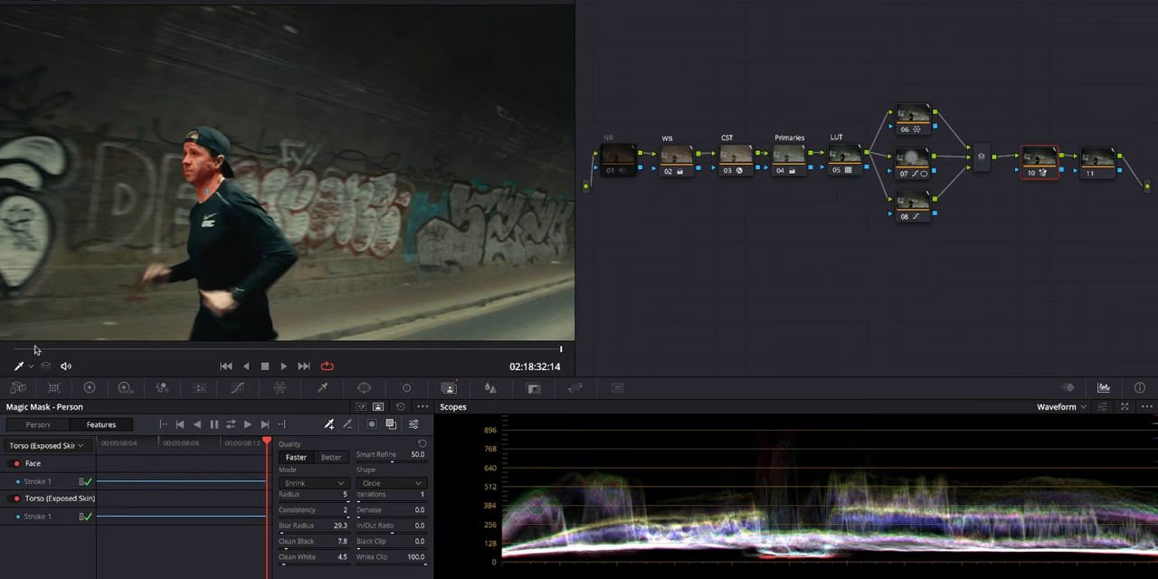
After tracking, return to the clip start and hide the mask strokes in the viewer.
{"action": "left_click", "coordinate": [391, 423]}
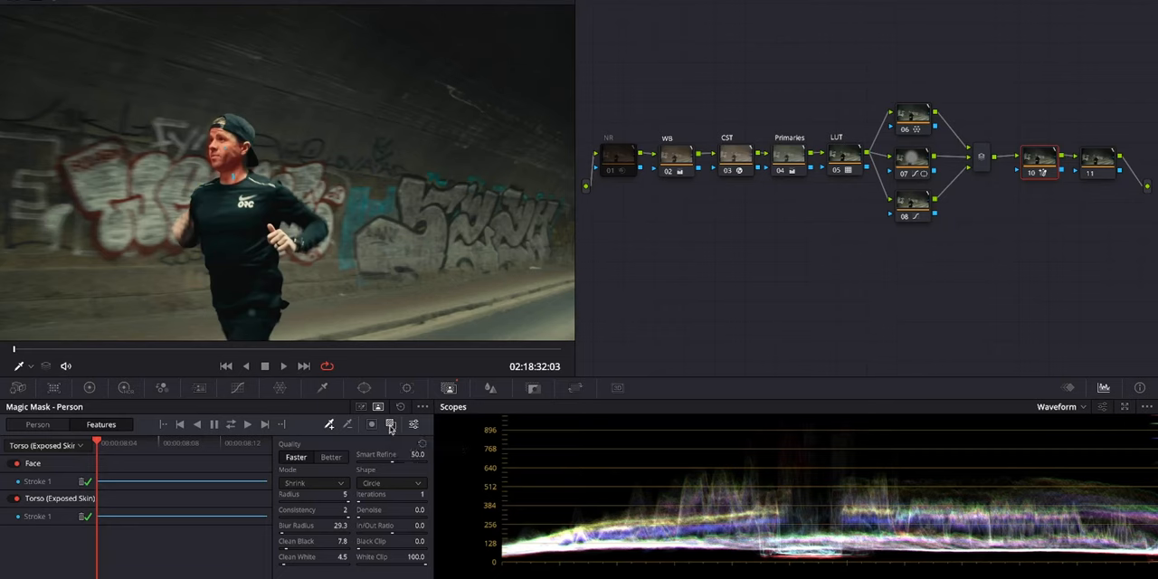
{"action": "left_click", "coordinate": [416, 423]}
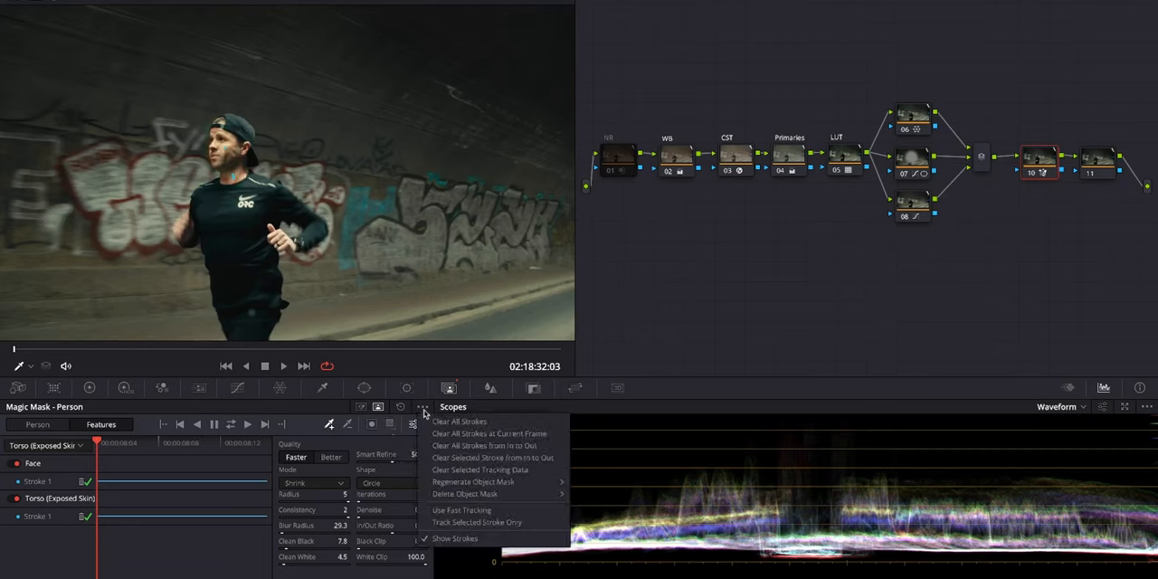
{"action": "mouse_move", "coordinate": [459, 539]}
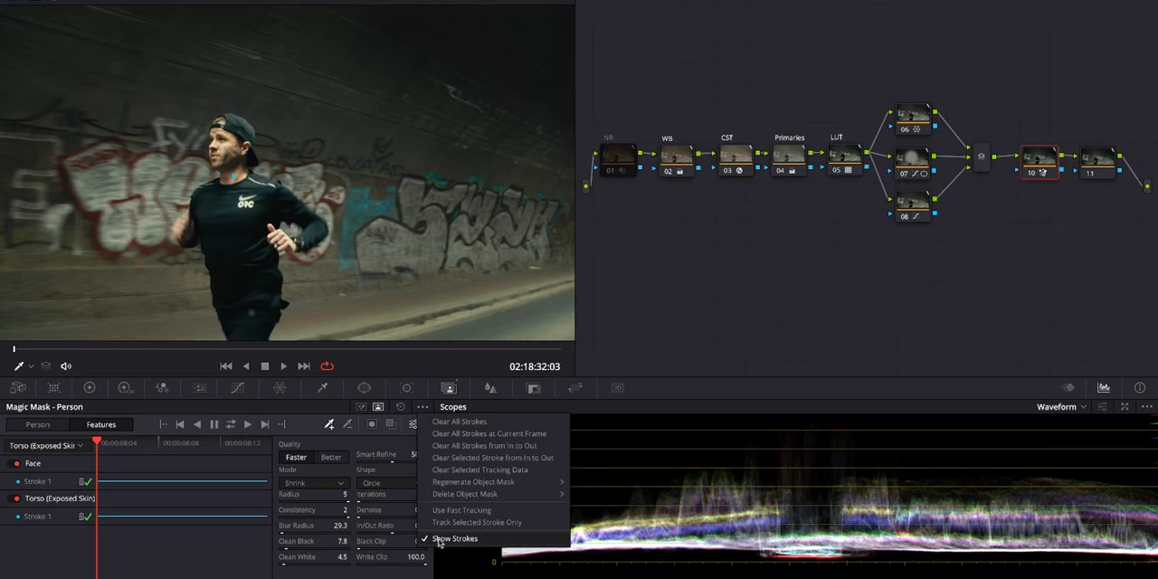
{"action": "left_click", "coordinate": [454, 539]}
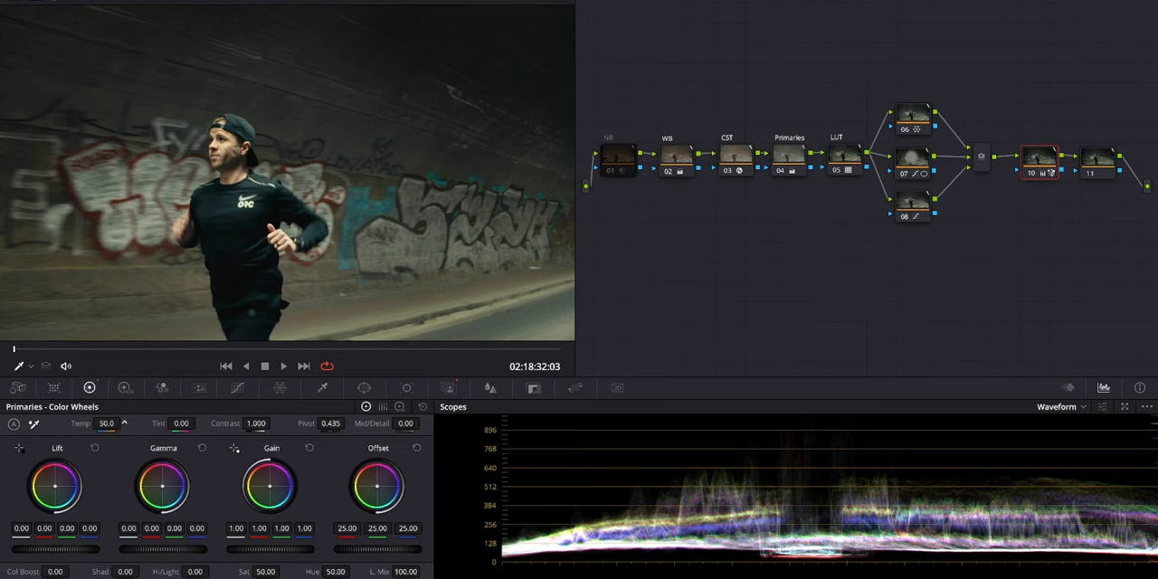
Raise the Temp value in the primaries to warm the masked face and skin.
{"action": "left_click_drag", "start_coordinate": [107, 423], "coordinate": [116, 430]}
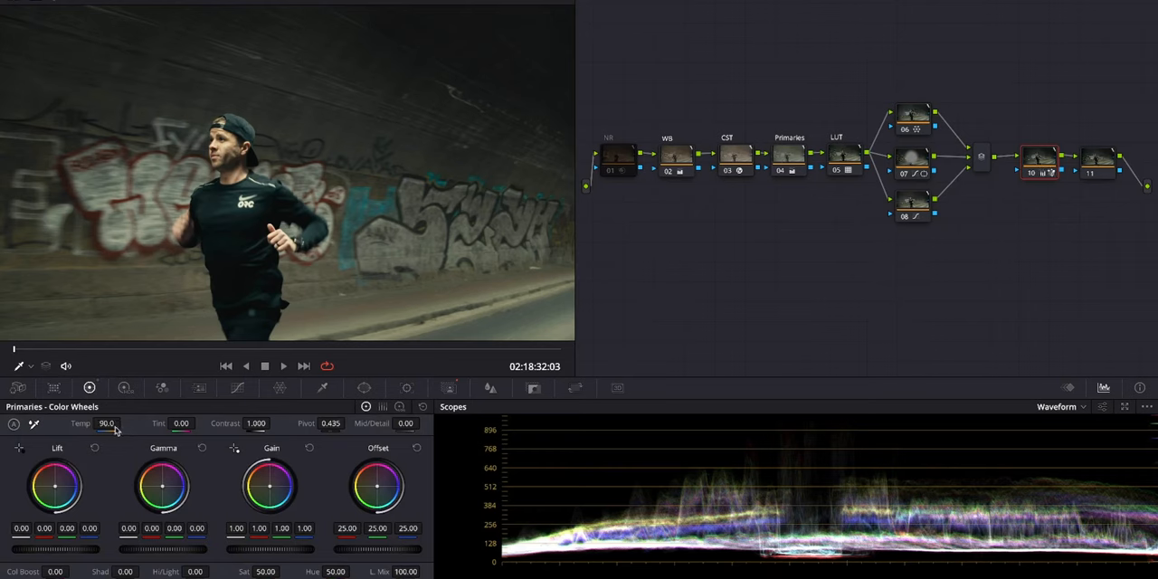
{"action": "left_click_drag", "start_coordinate": [117, 424], "coordinate": [100, 423]}
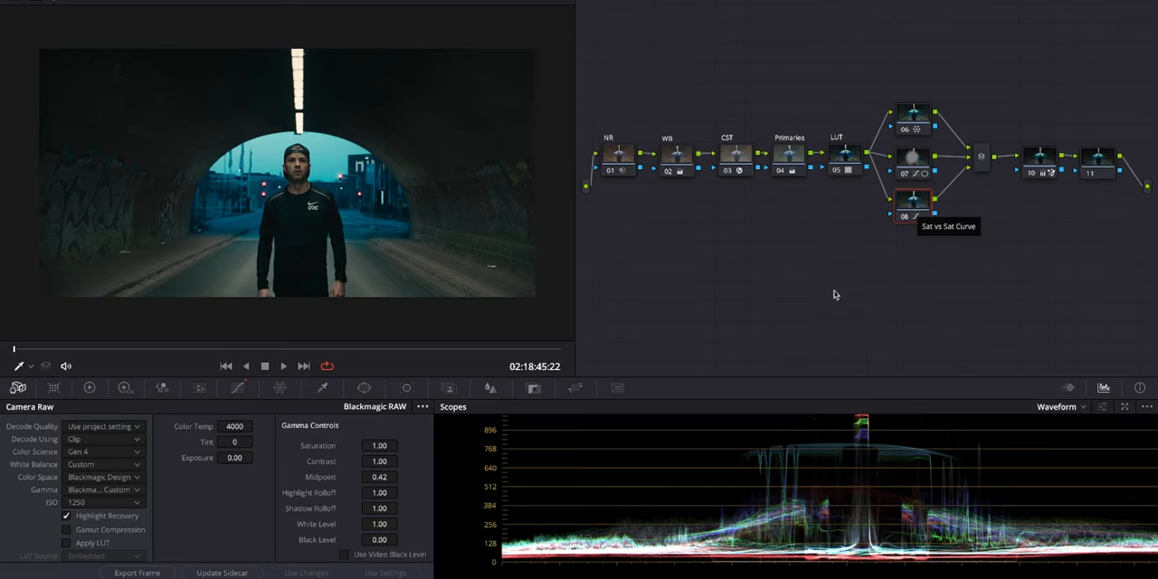
Inspect the second clip's Primaries and face mask nodes, revealing the mask node's custom curves.
{"action": "left_click", "coordinate": [788, 153]}
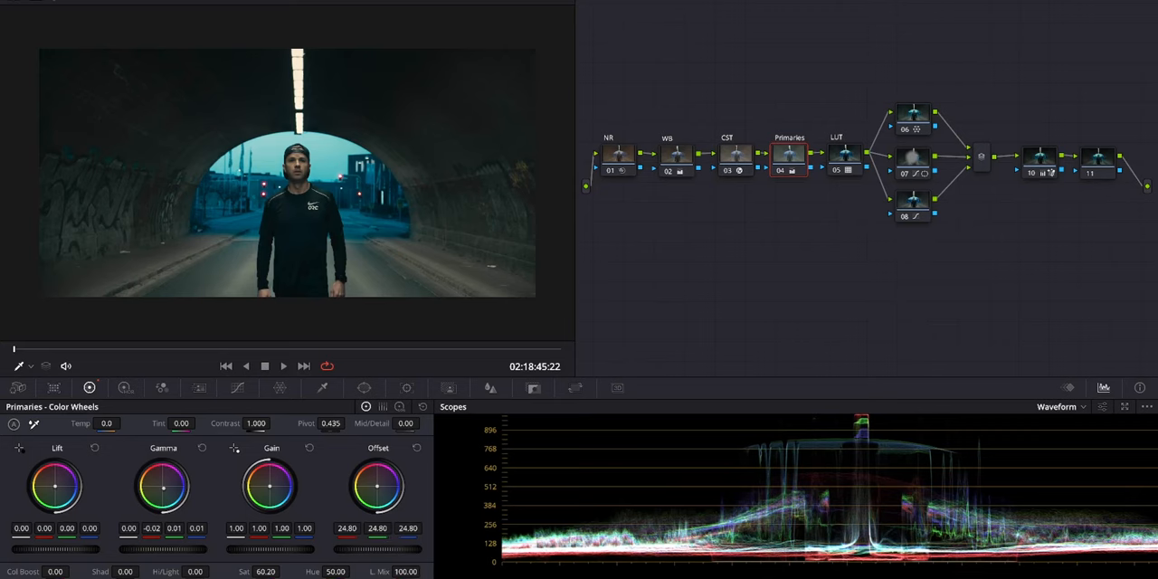
{"action": "left_click", "coordinate": [449, 387]}
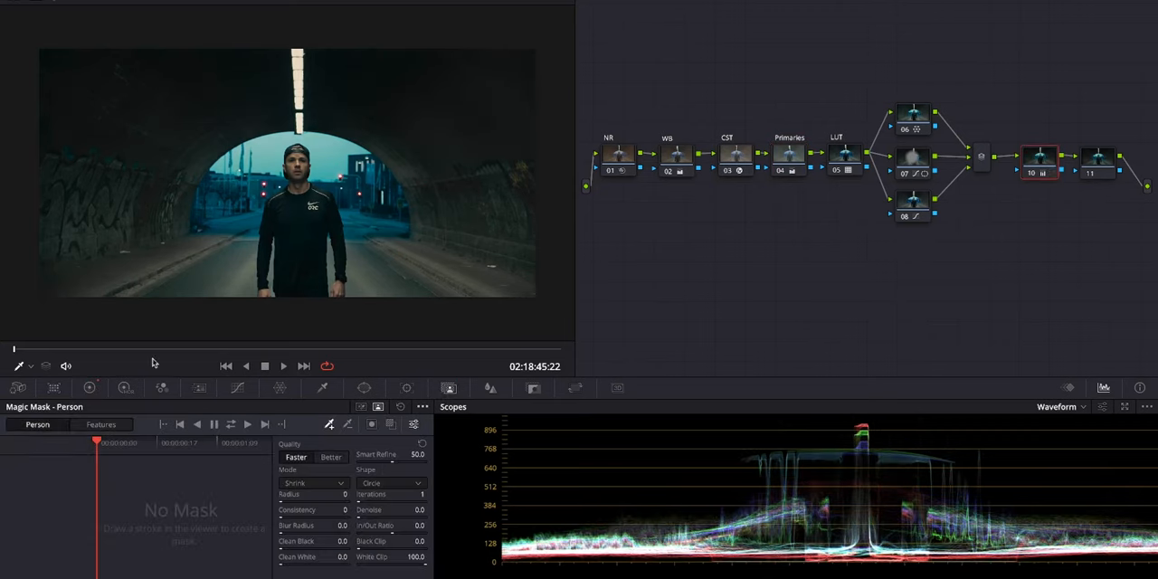
{"action": "left_click", "coordinate": [101, 423]}
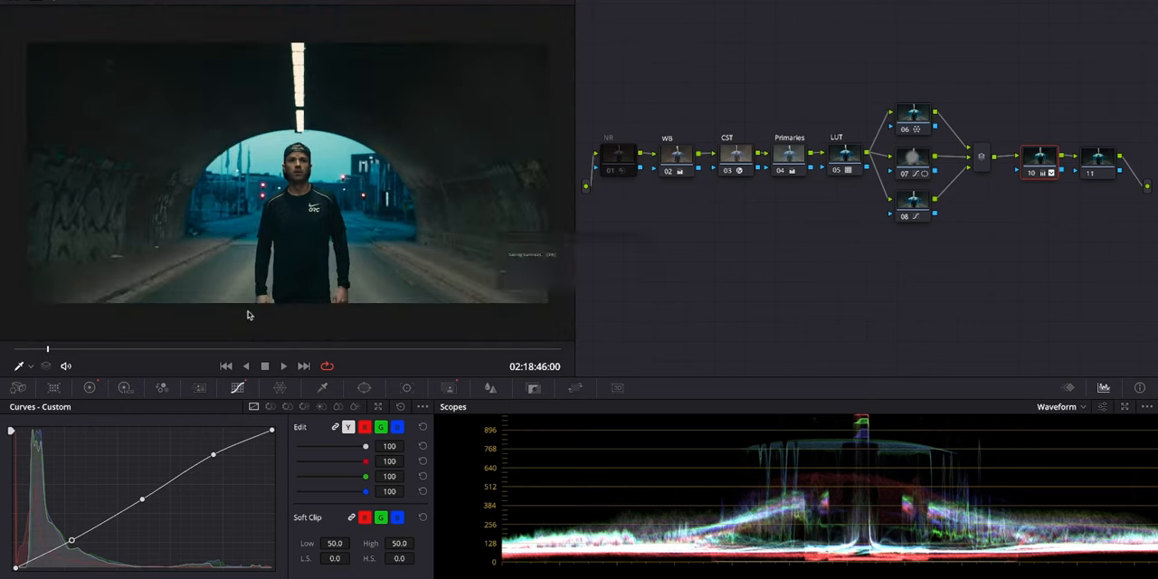
{"action": "mouse_move", "coordinate": [666, 188]}
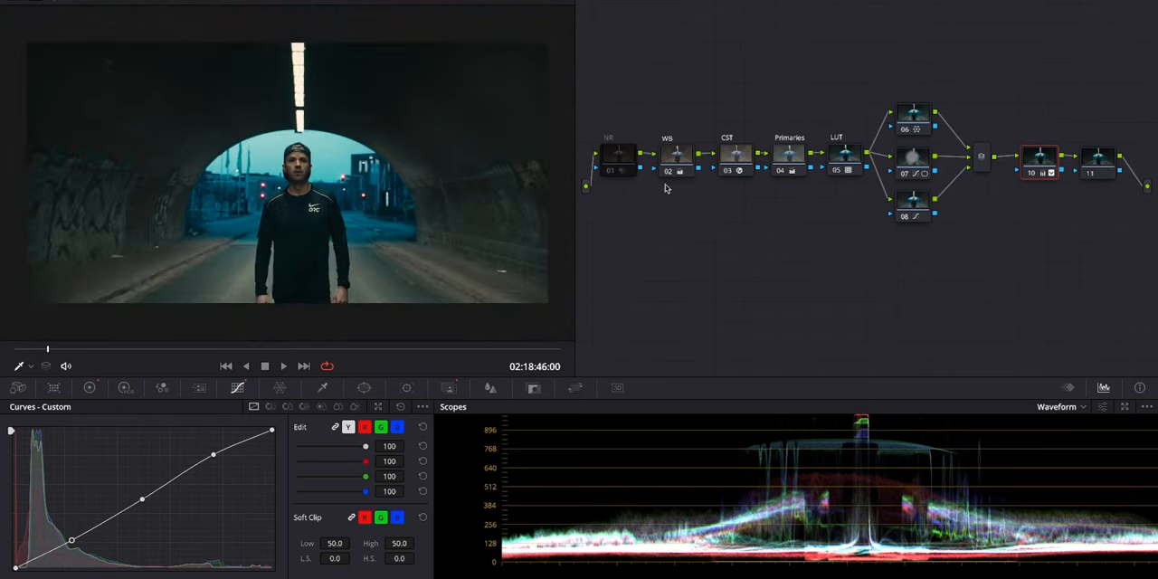